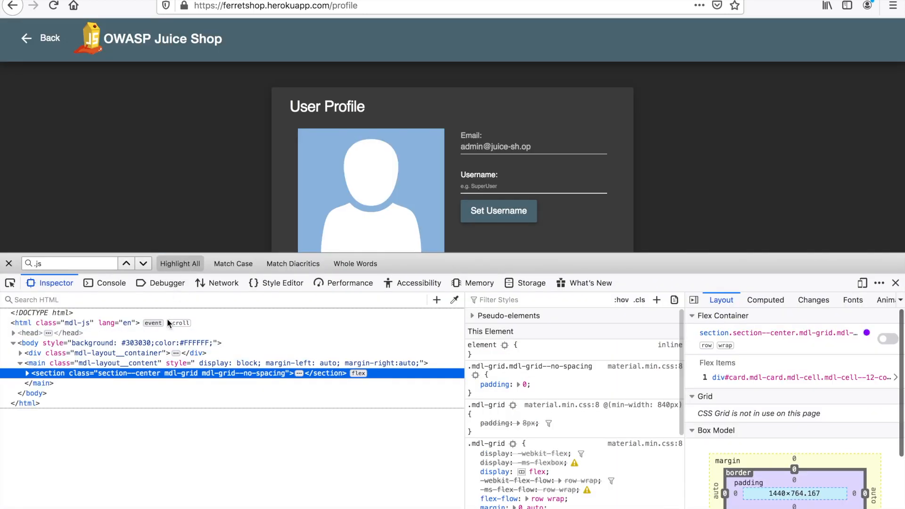
Return from the profile to the shop and open the main-es2015.js script source
left_click(13, 333)
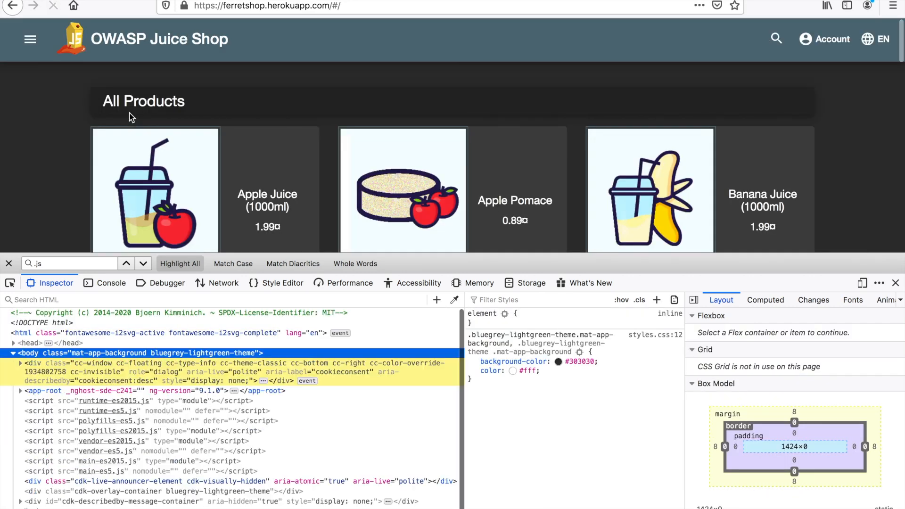
mouse_move(106, 481)
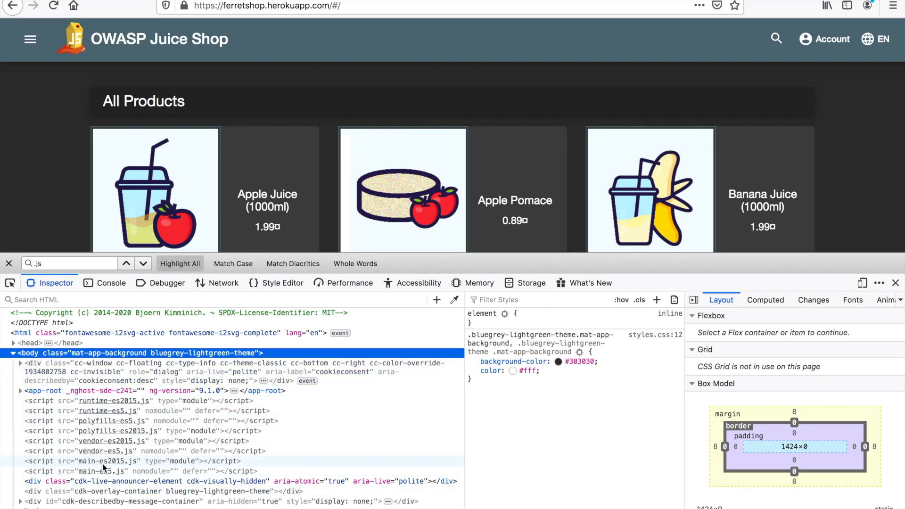
left_click(109, 461)
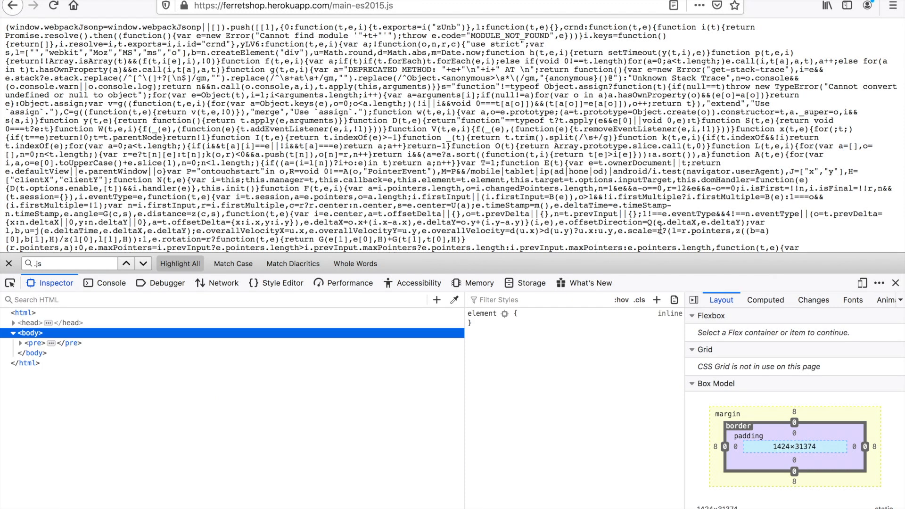
mouse_move(660, 229)
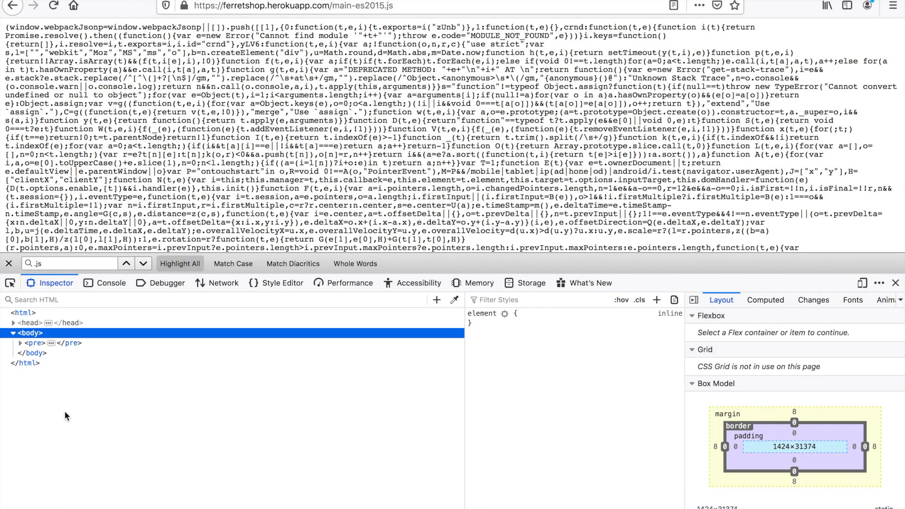
mouse_move(274, 132)
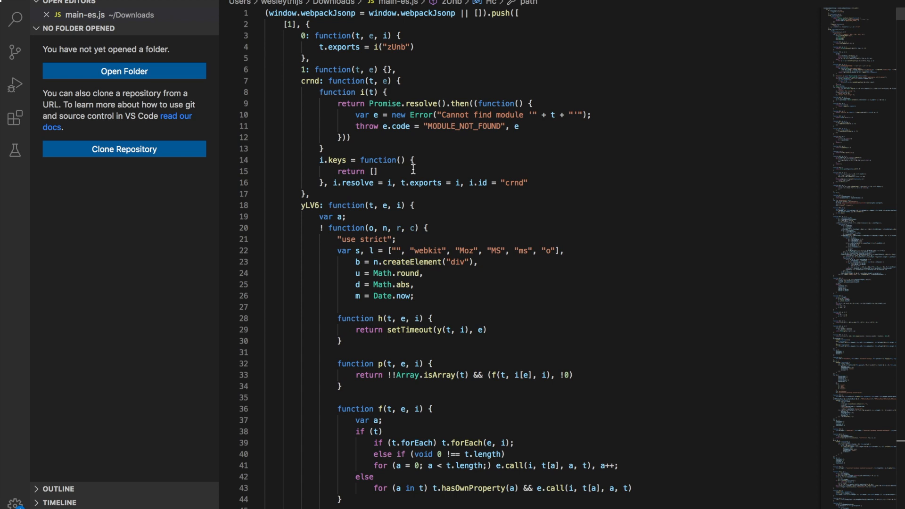
mouse_move(717, 339)
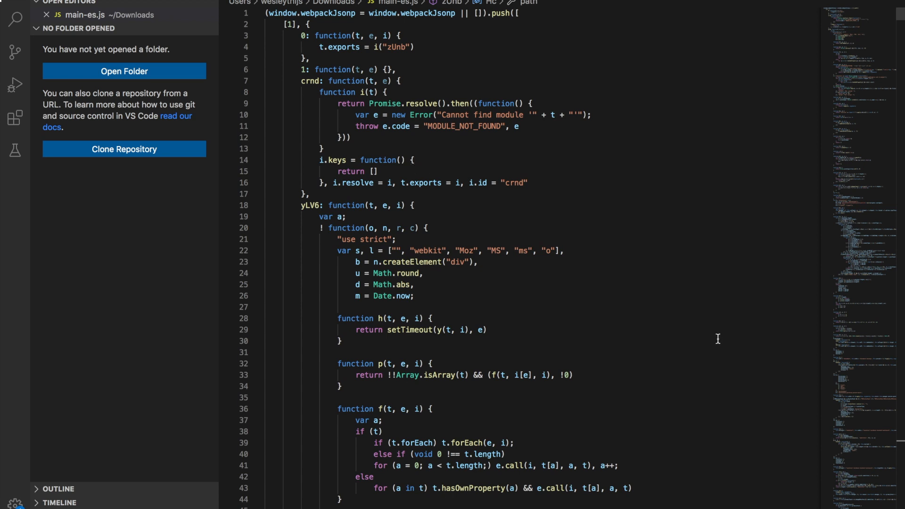
mouse_move(733, 181)
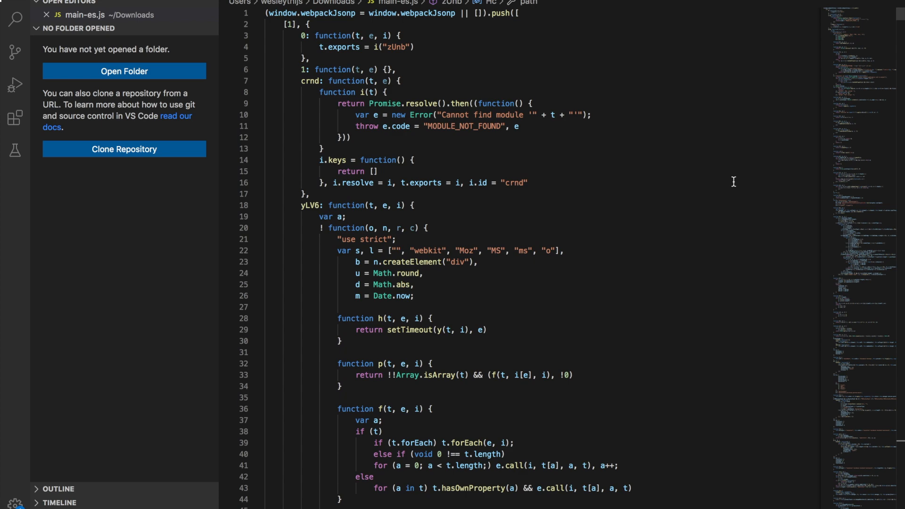
mouse_move(522, 264)
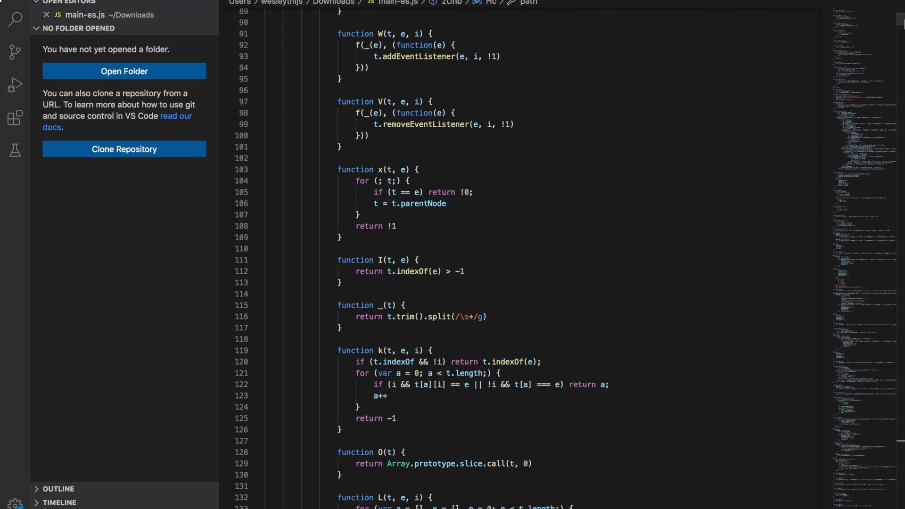
Scroll through the formatted main-es.js helper functions back toward the top
scroll("up", 3)
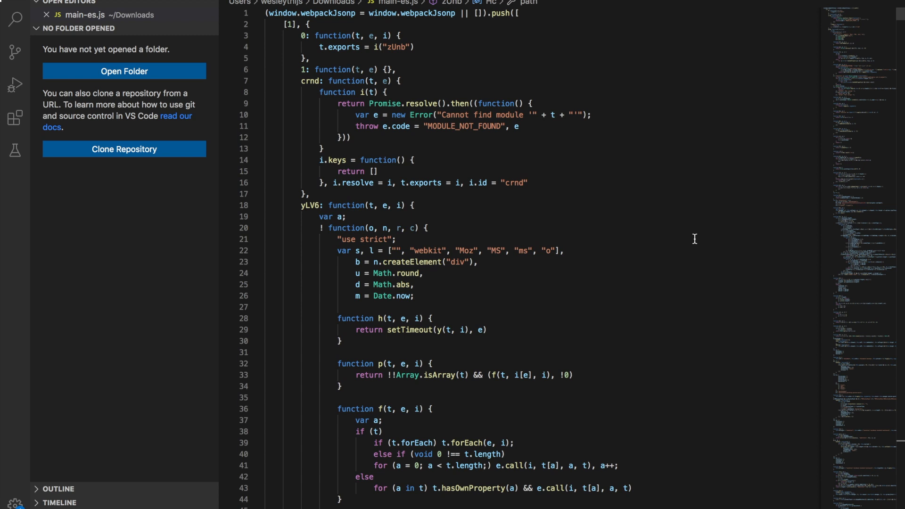
mouse_move(574, 92)
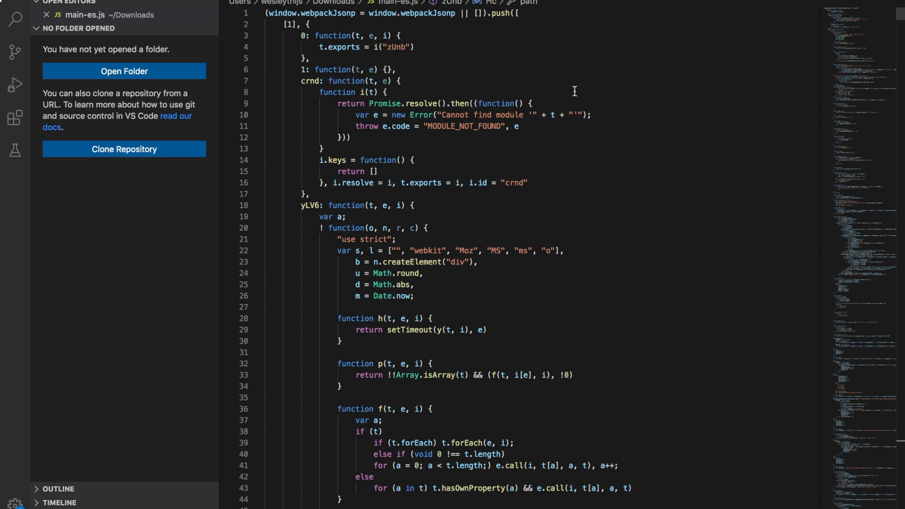
Search for 'admin' and select the 'administration' path name in the routes array
type("admin")
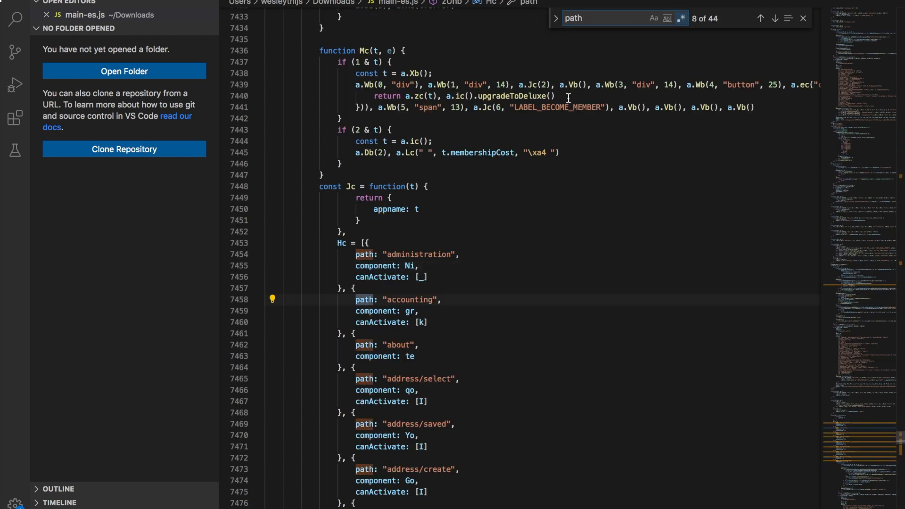
double_click(417, 254)
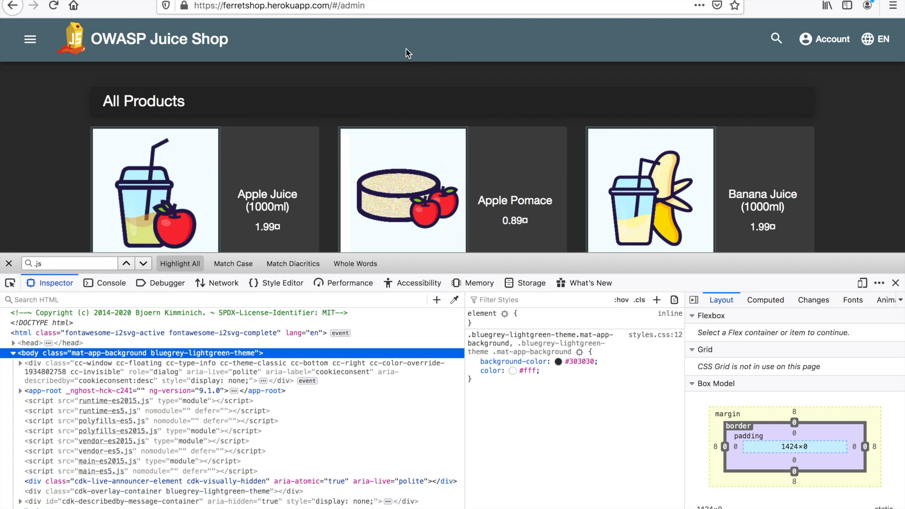
left_click(279, 6)
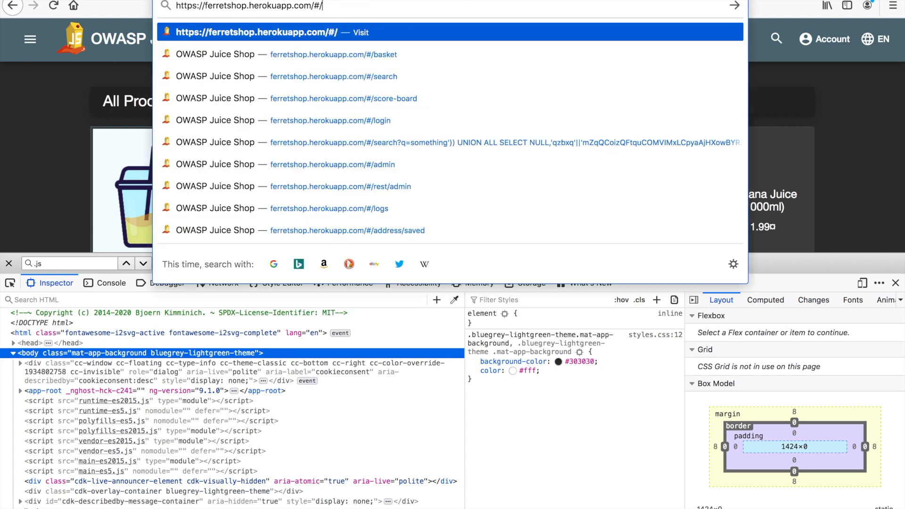
type("administration")
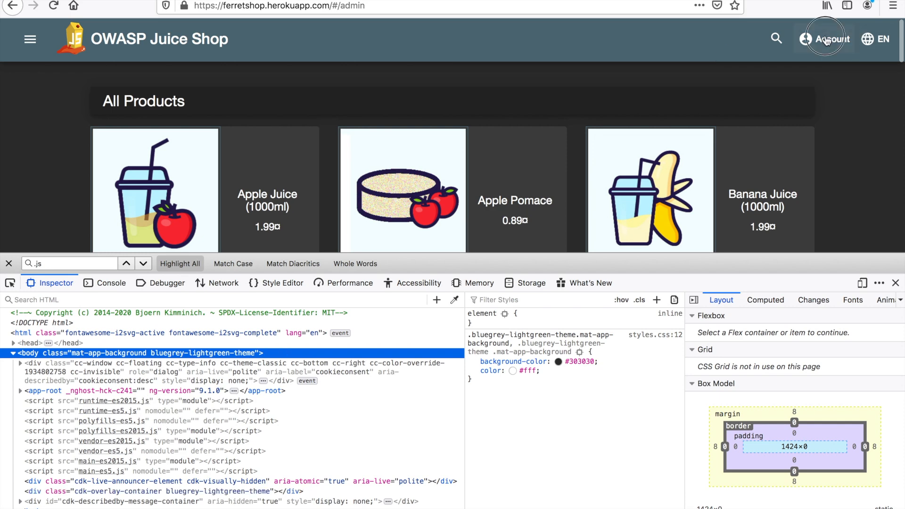
Log in via Account with the SQL injection ' OR 1=1-- as the email
left_click(825, 38)
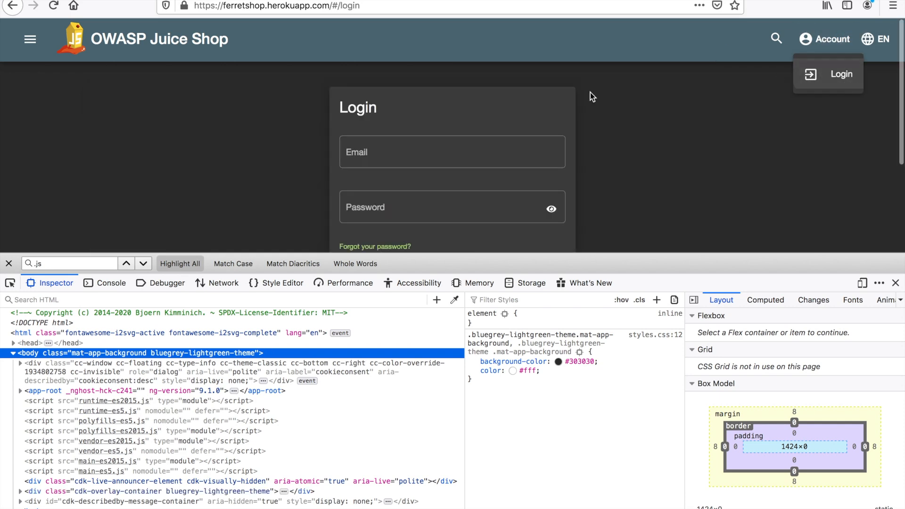
type("' OR 1=1--")
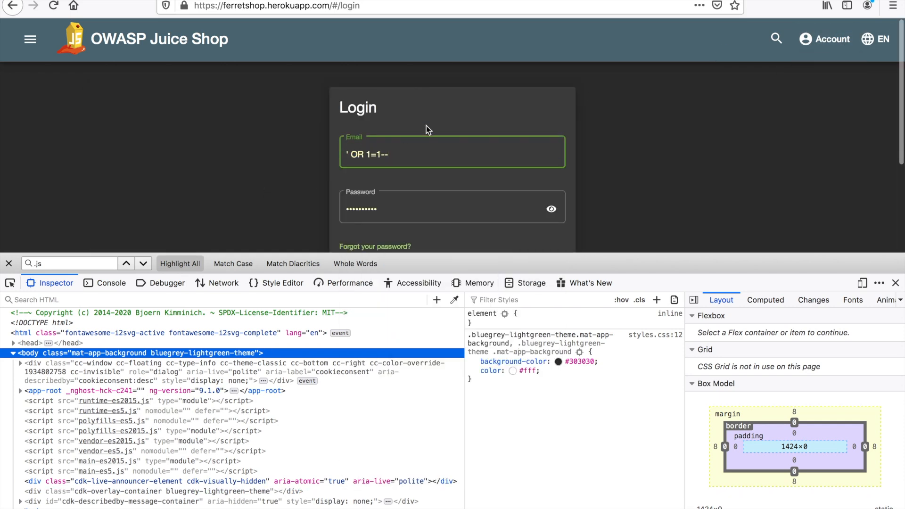
scroll("down", 3)
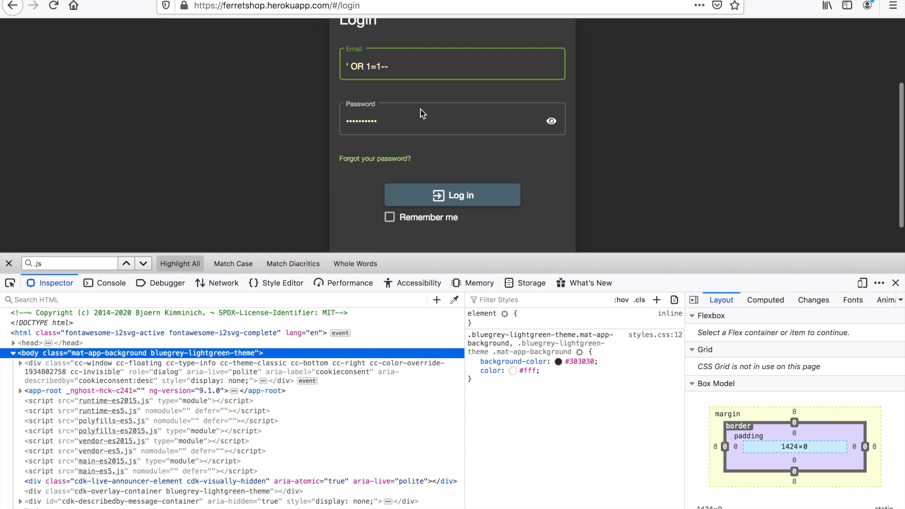
left_click(451, 194)
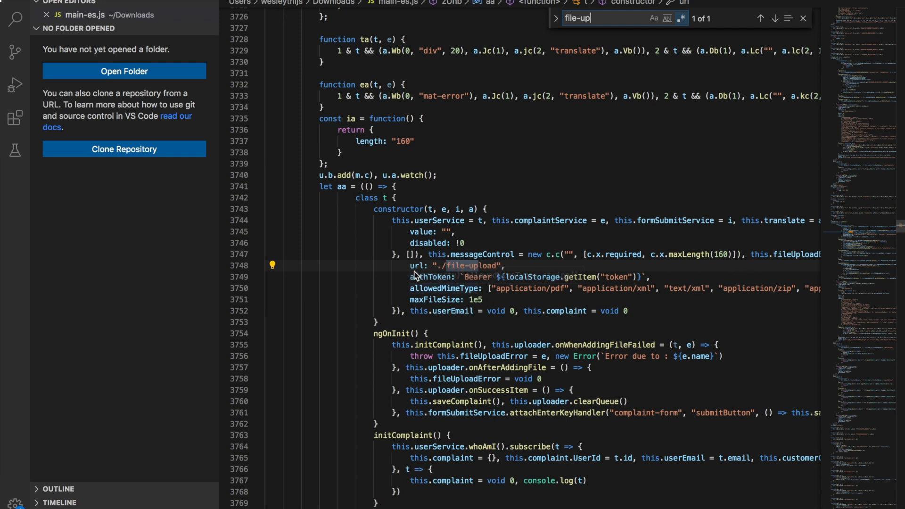
mouse_move(517, 324)
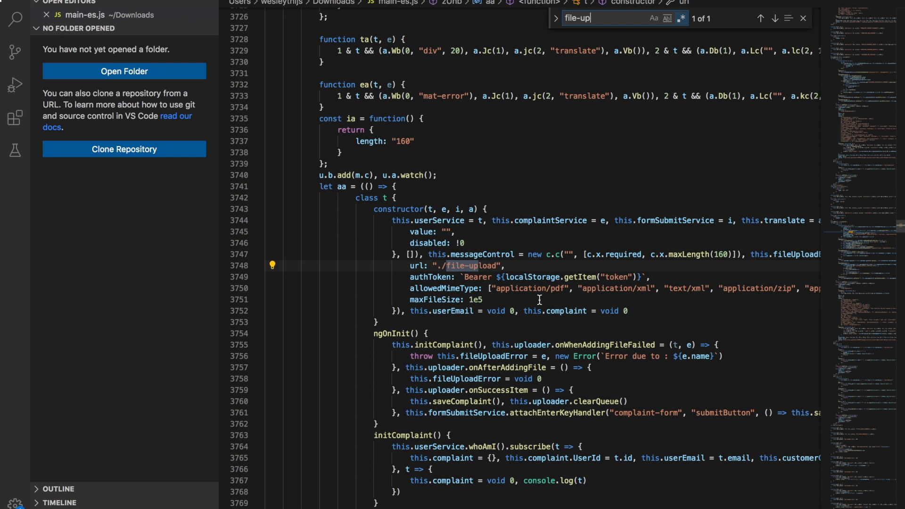
Scroll to the uploader config listing url, authToken, allowedMimeType and maxFileSize
scroll("down", 3)
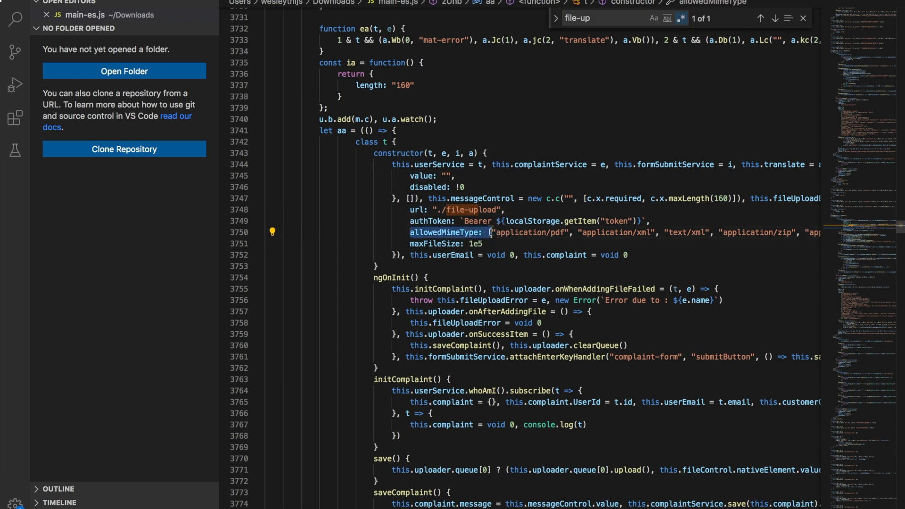
mouse_move(462, 199)
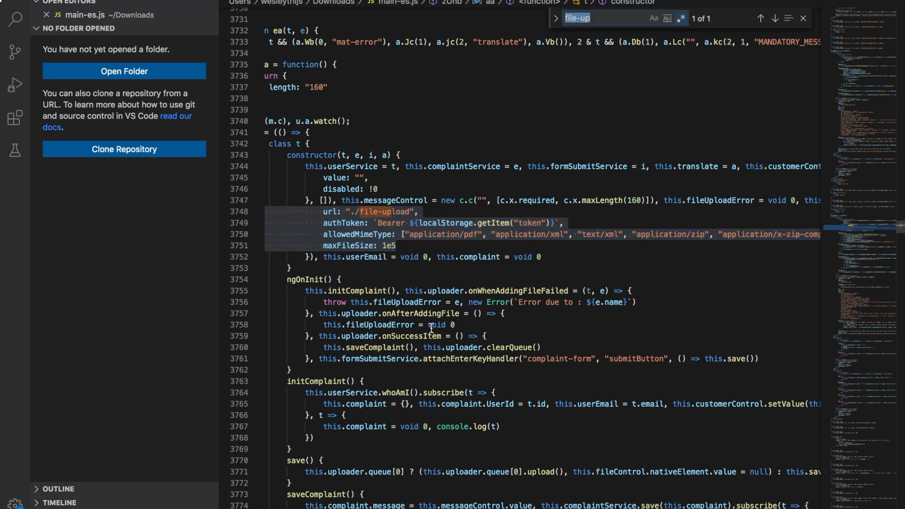
Search 'campa' and step through the matches to reach the applyCoupon campaign check
type("campaign")
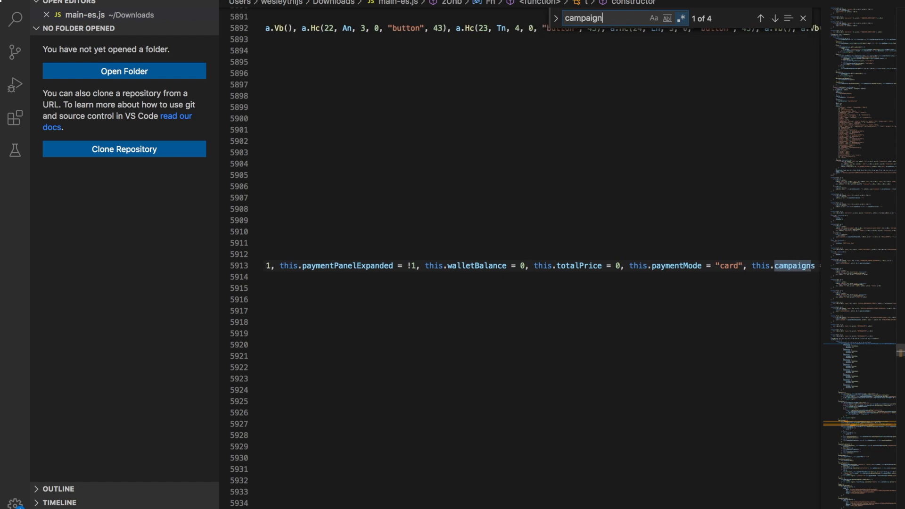
left_click(775, 18)
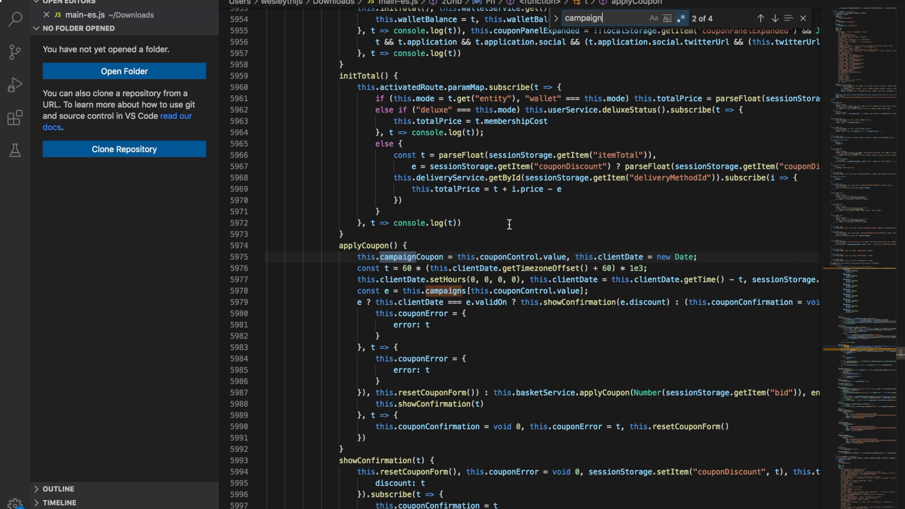
scroll("down", 3)
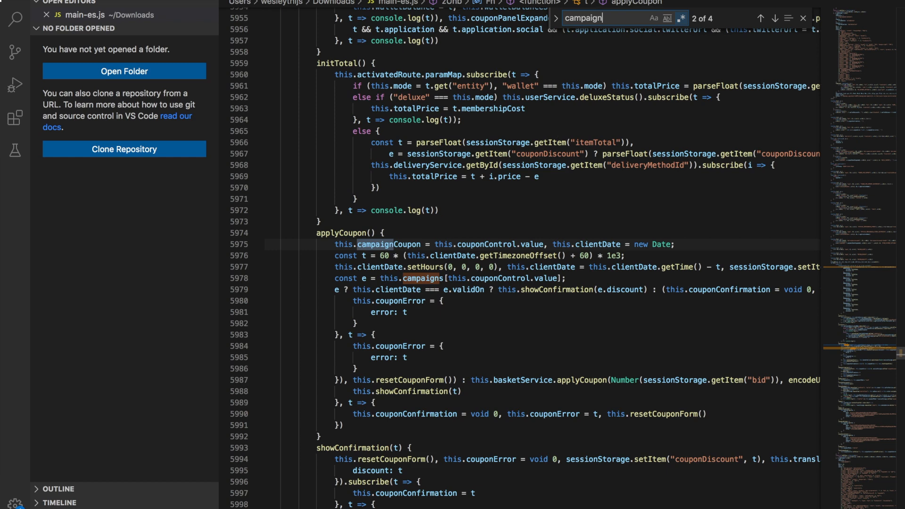
left_click(760, 18)
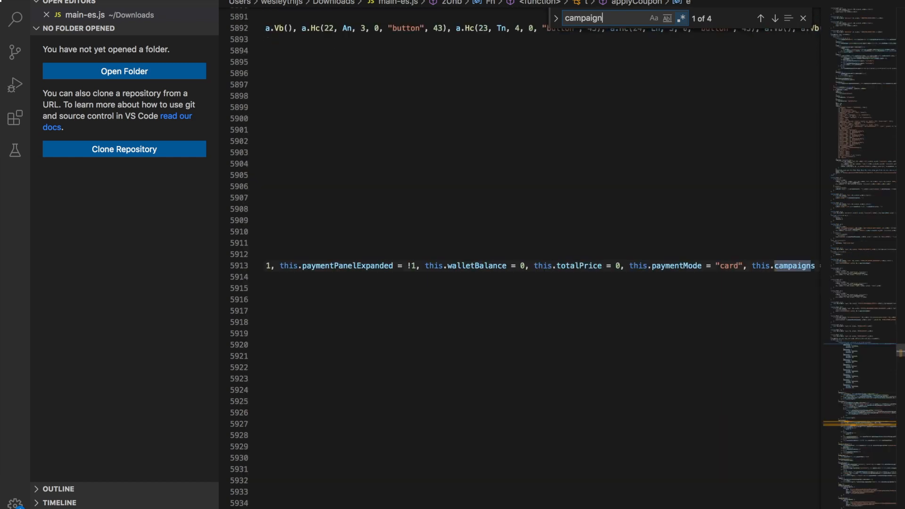
left_click(774, 18)
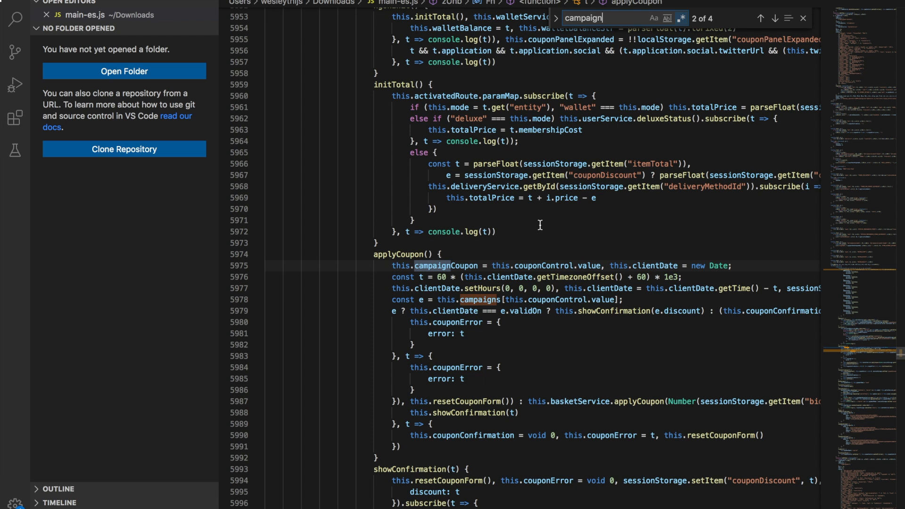
mouse_move(688, 220)
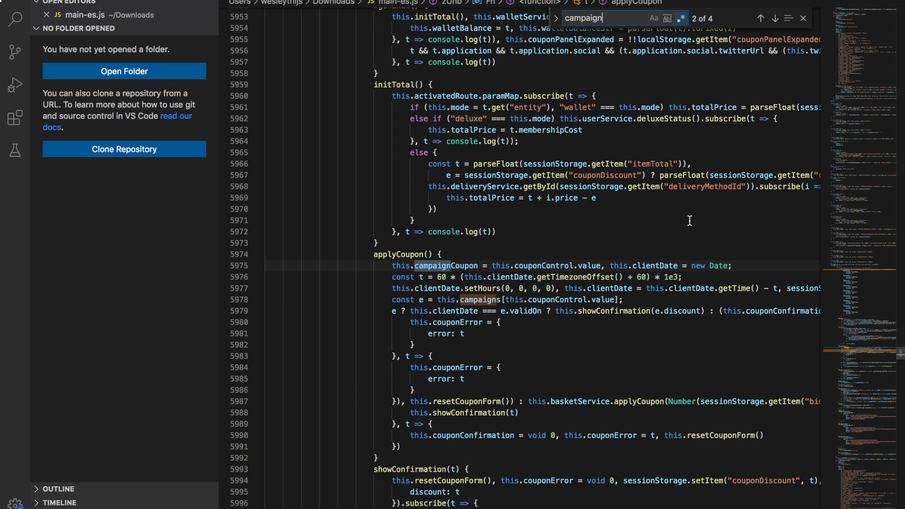
type("a")
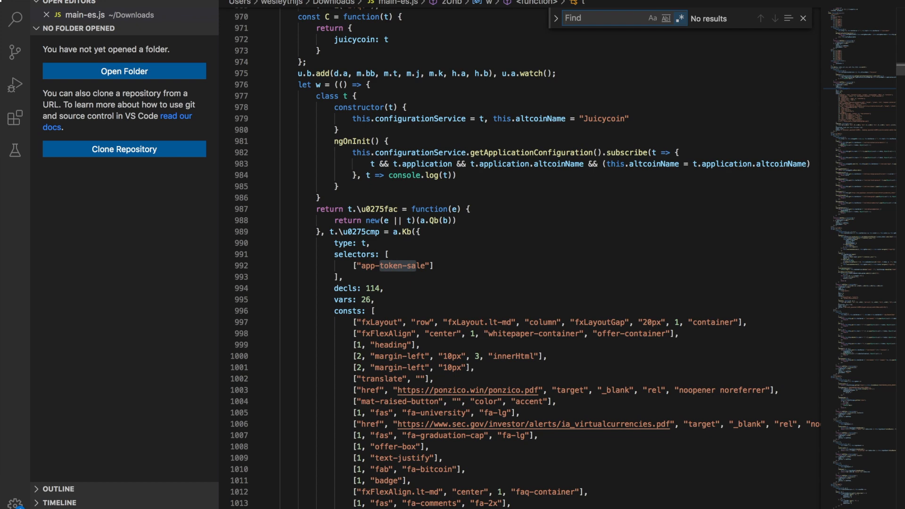
Search the file for the Romanian wording 'suport'
type("suport: Secretul nostru comun este \\xeenc \\u0103 Caoimhe cu parola de master gol!")
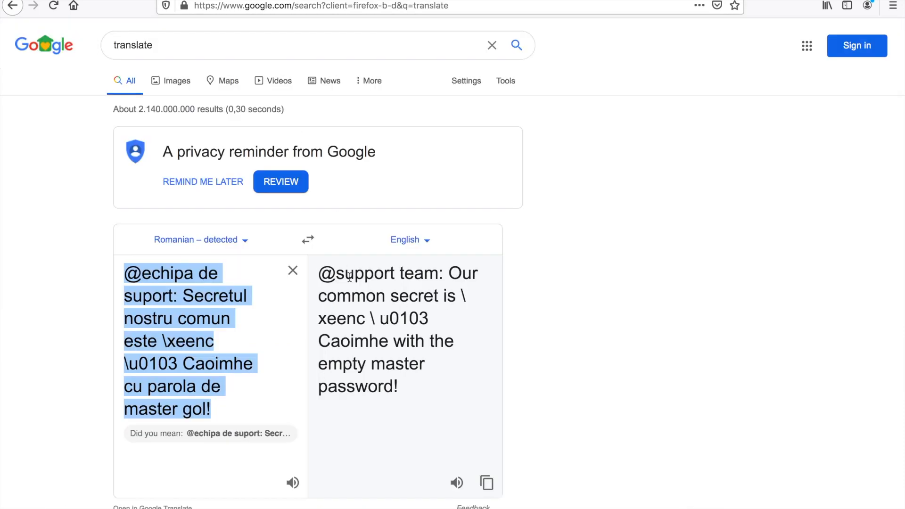
mouse_move(551, 328)
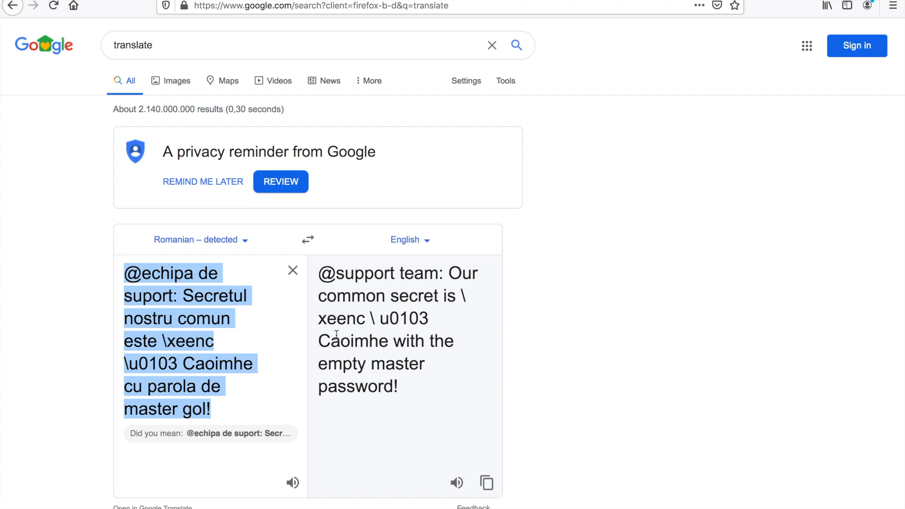
mouse_move(424, 340)
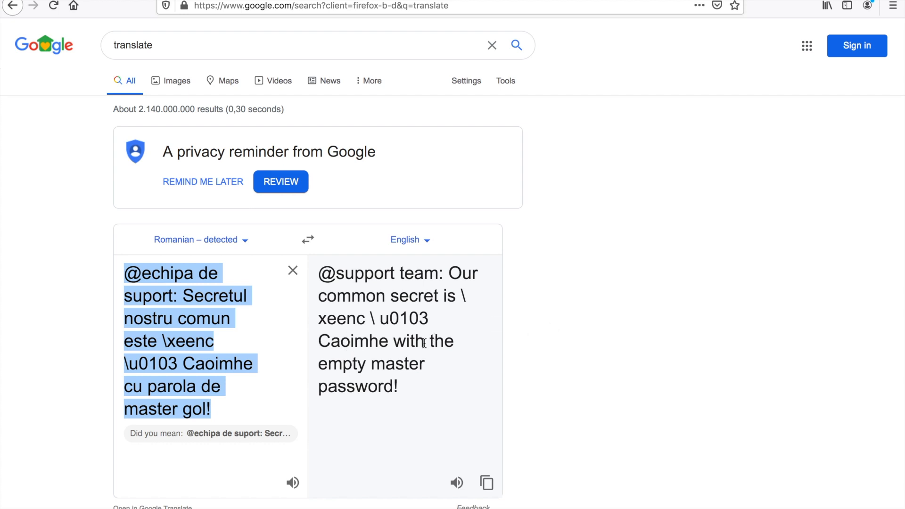
mouse_move(559, 356)
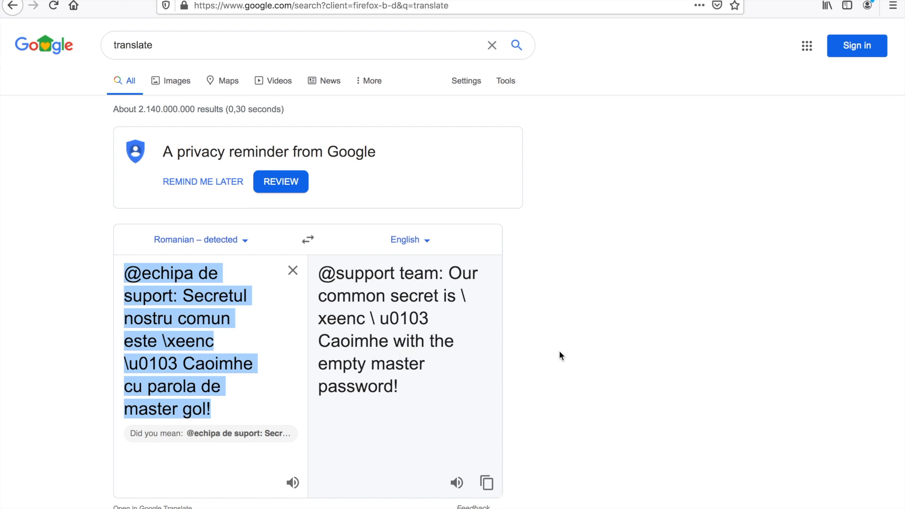
Scroll the search results to read the English translation of the support message
scroll("down", 3)
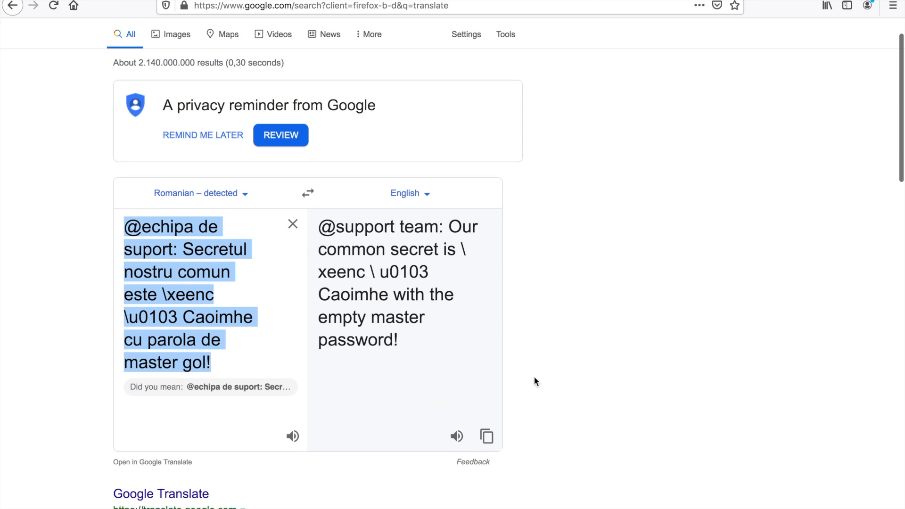
mouse_move(571, 322)
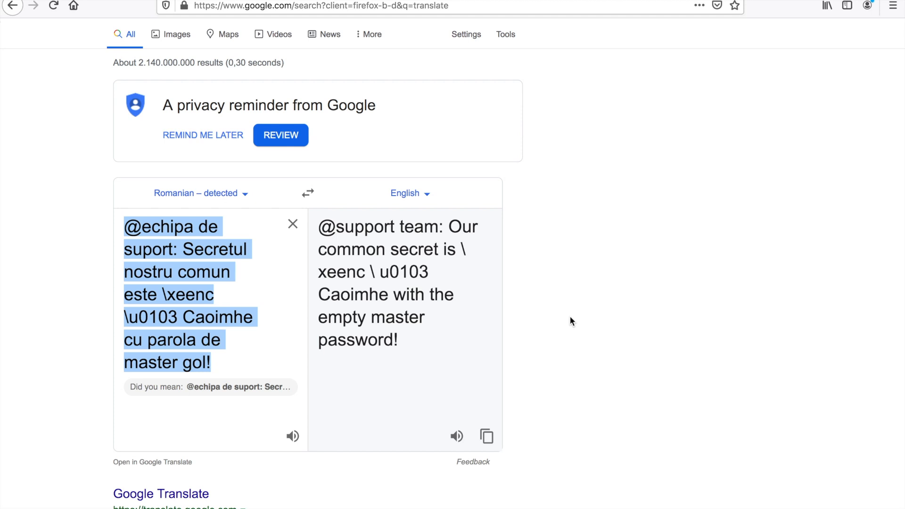
mouse_move(564, 118)
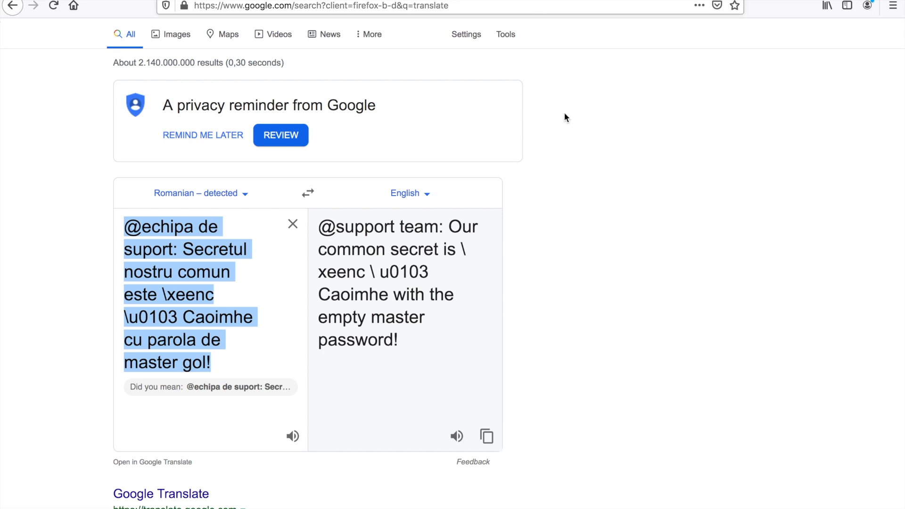